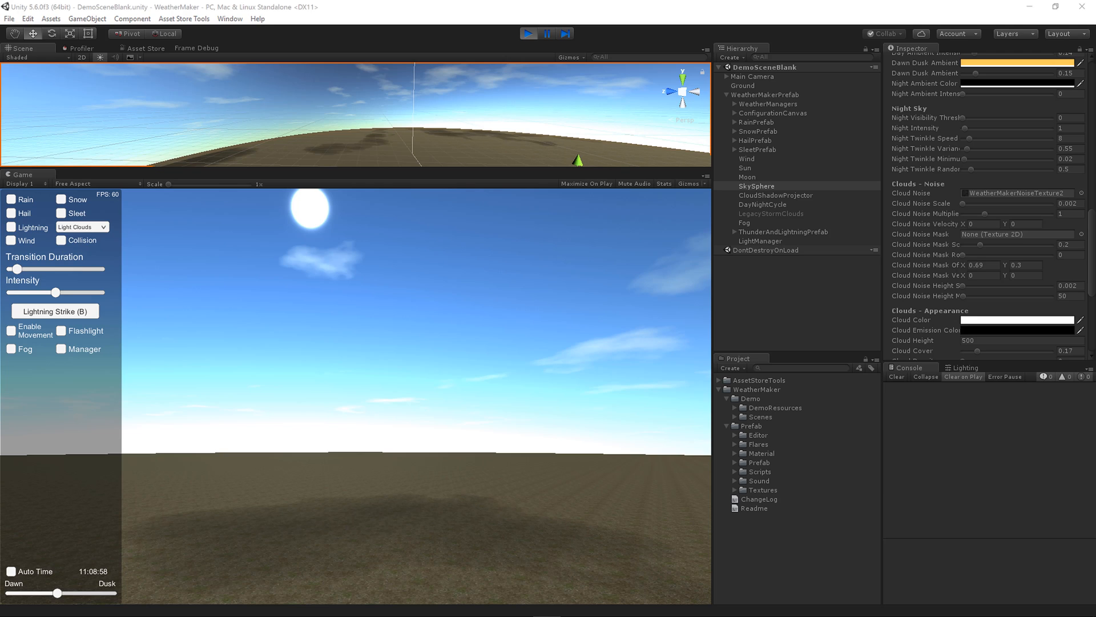
pyautogui.moveTo(749, 376)
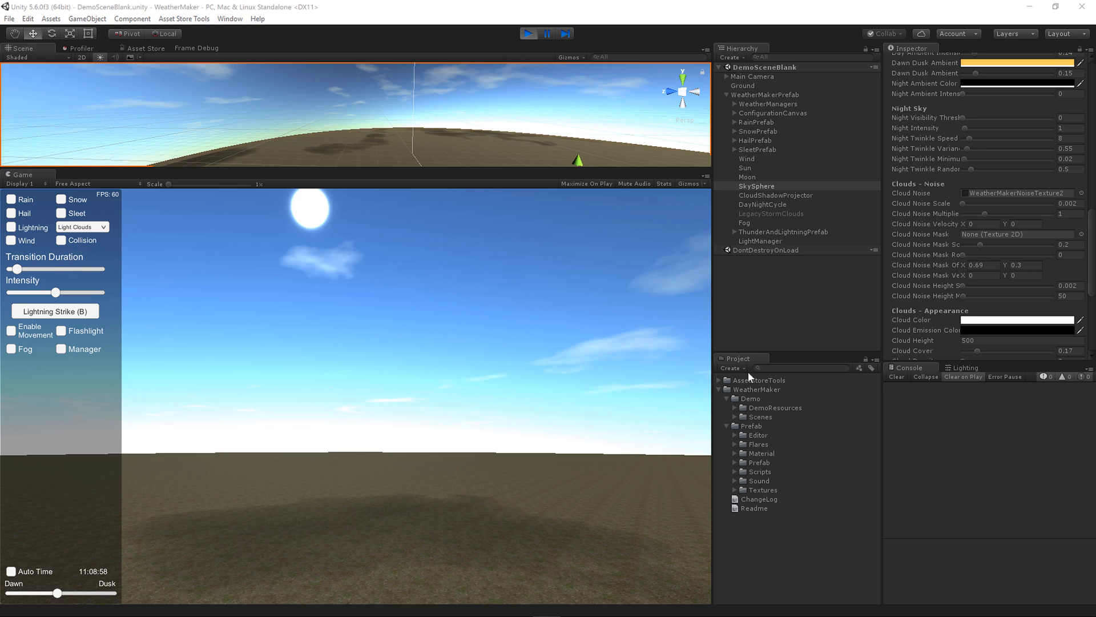
pyautogui.moveTo(346, 353)
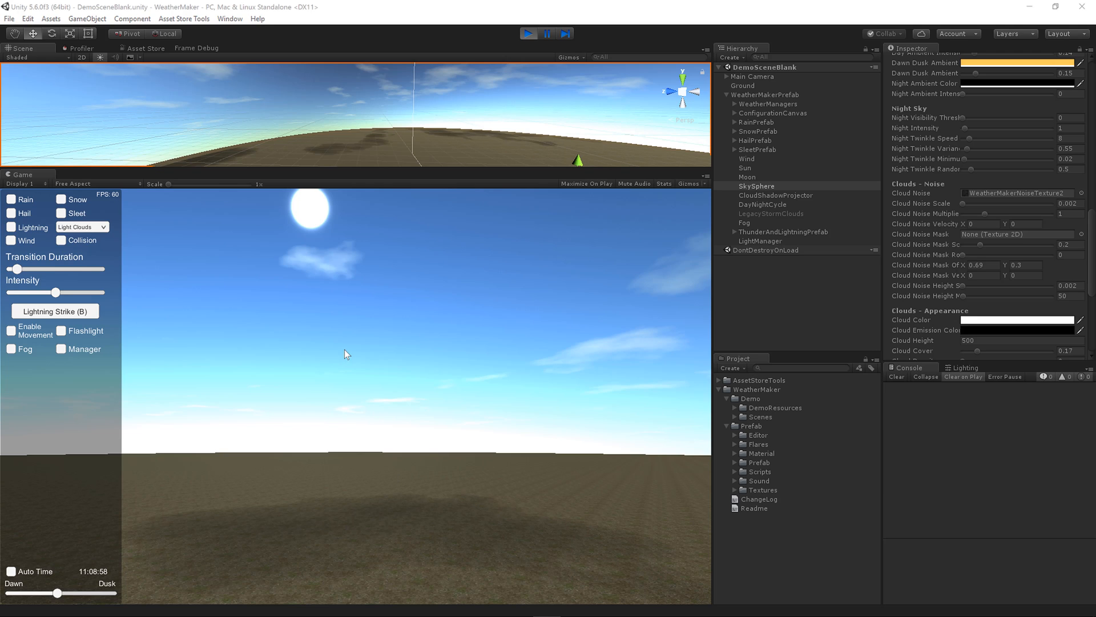
pyautogui.moveTo(102, 230)
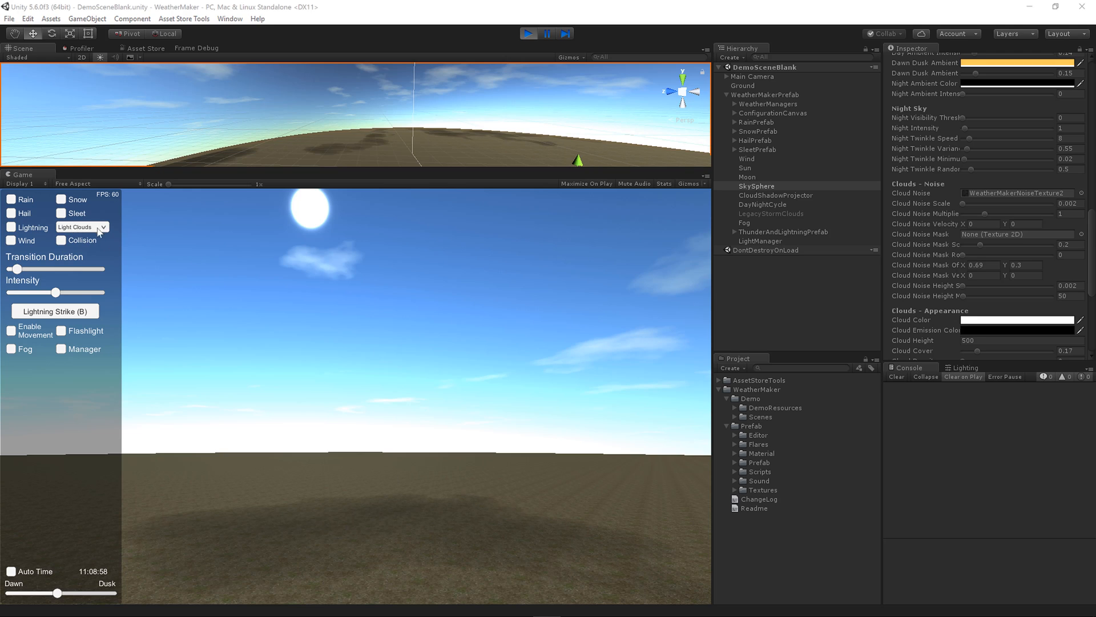
pyautogui.moveTo(380, 536)
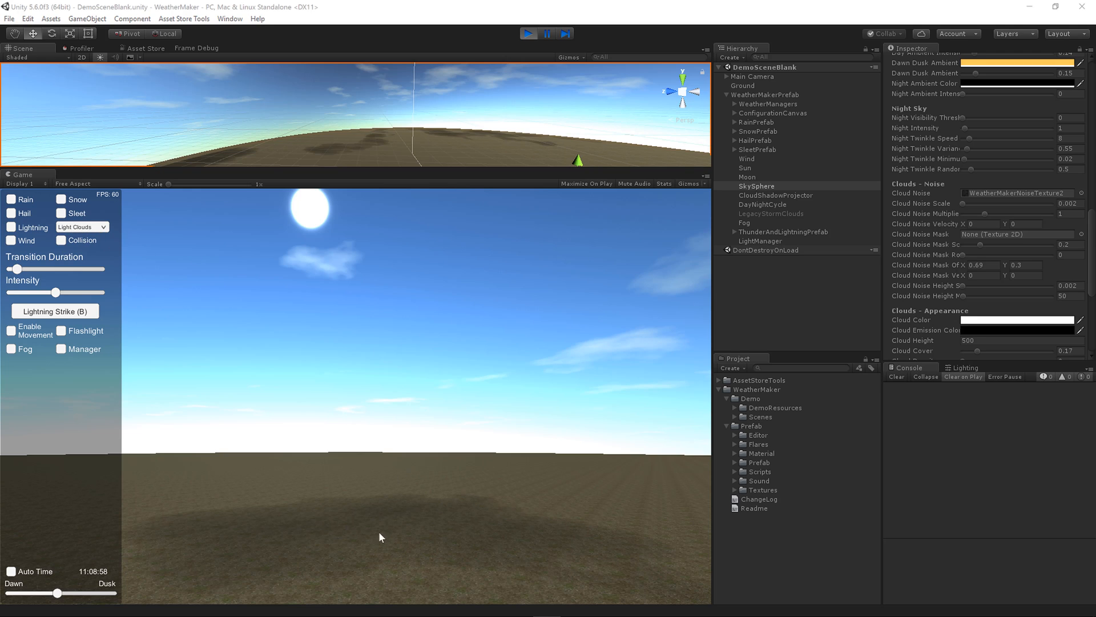
pyautogui.moveTo(415, 545)
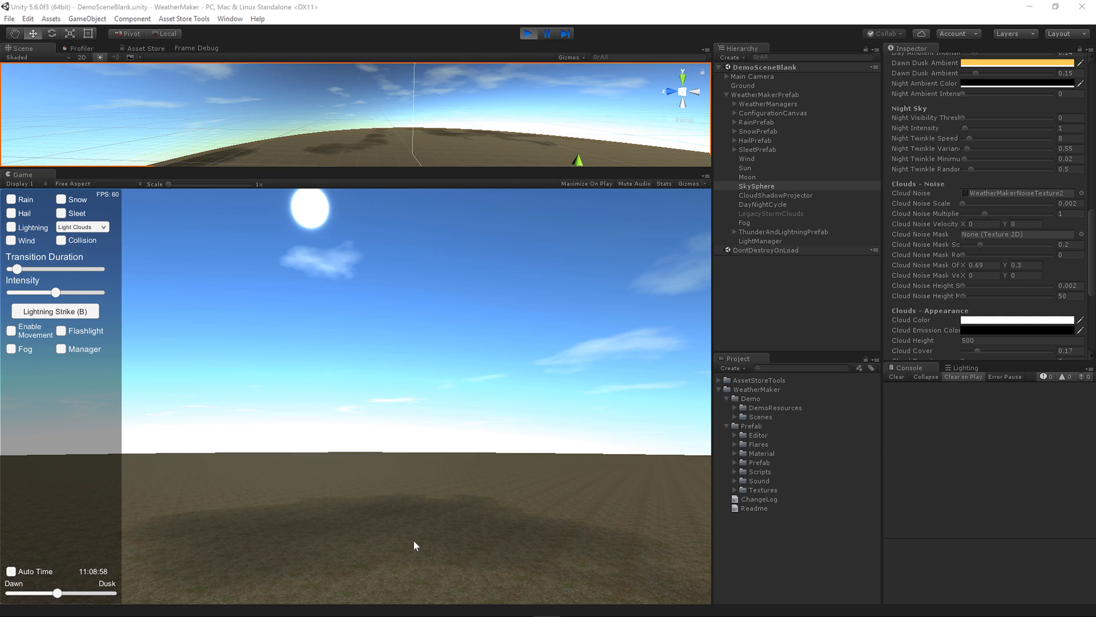
# Step: Scroll the SkySphere Inspector to Clouds - Appearance and select the Cloud Shadow Threshold field
pyautogui.click(11, 330)
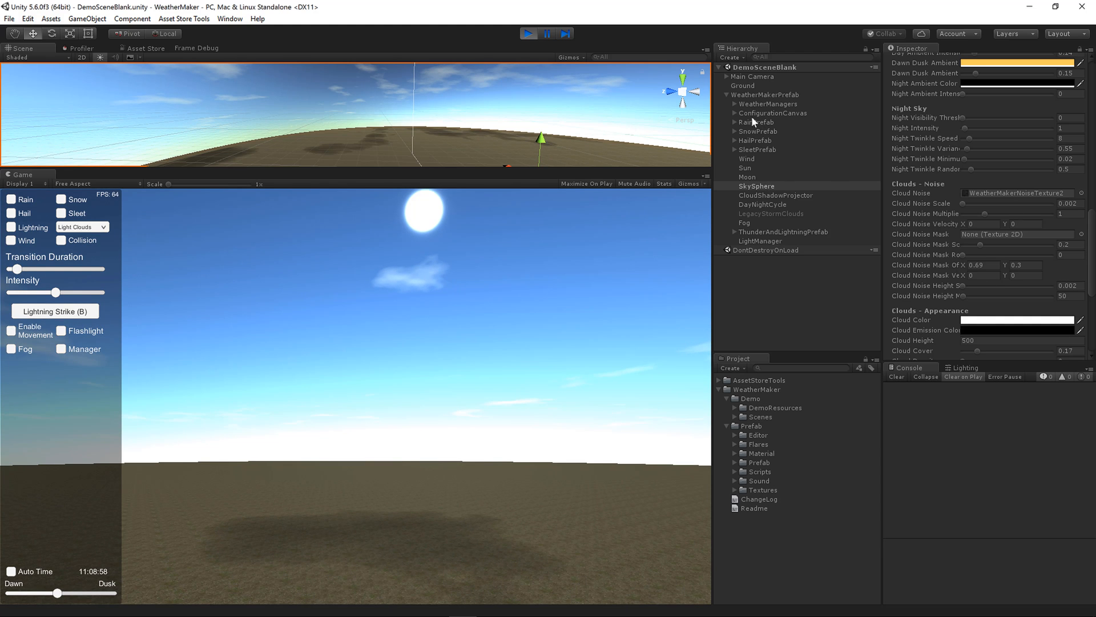
pyautogui.moveTo(923, 316)
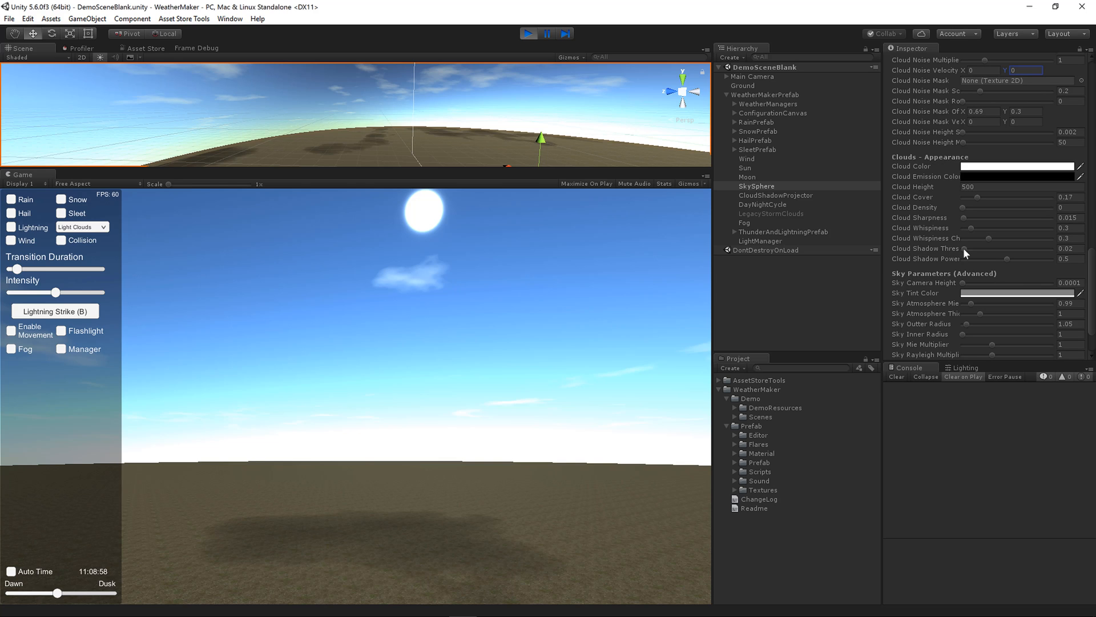
pyautogui.moveTo(965, 254)
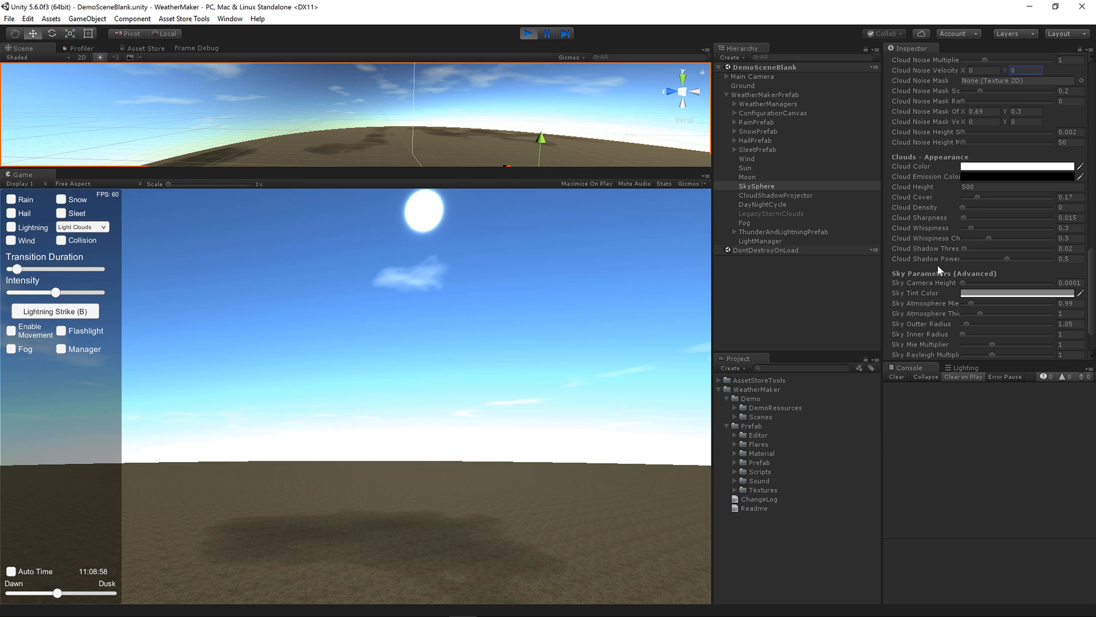
pyautogui.moveTo(941, 271)
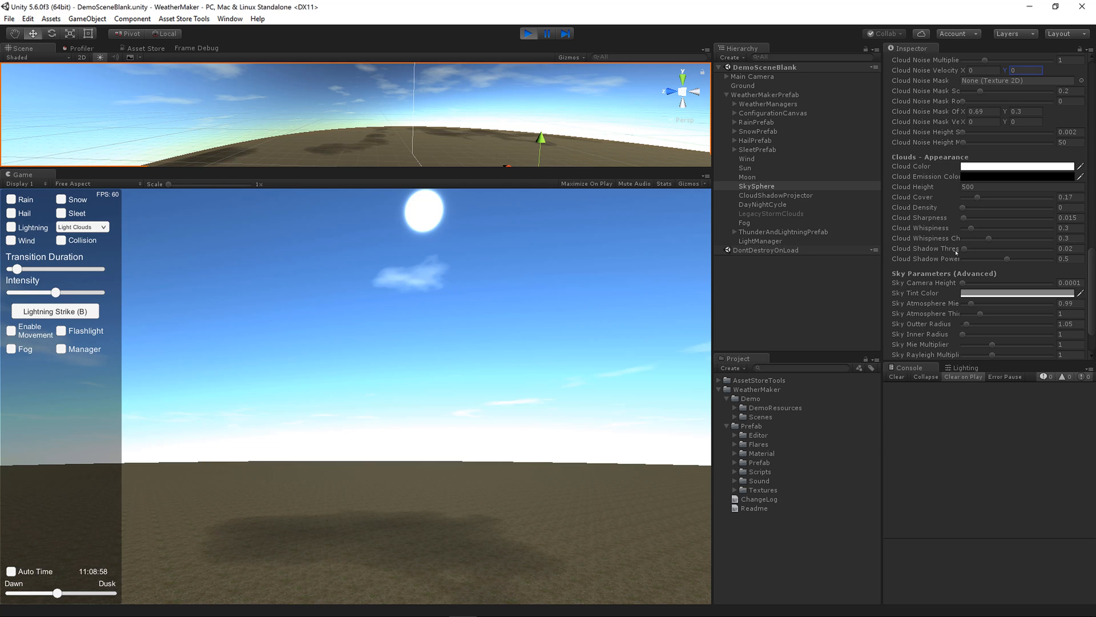
pyautogui.moveTo(420, 273)
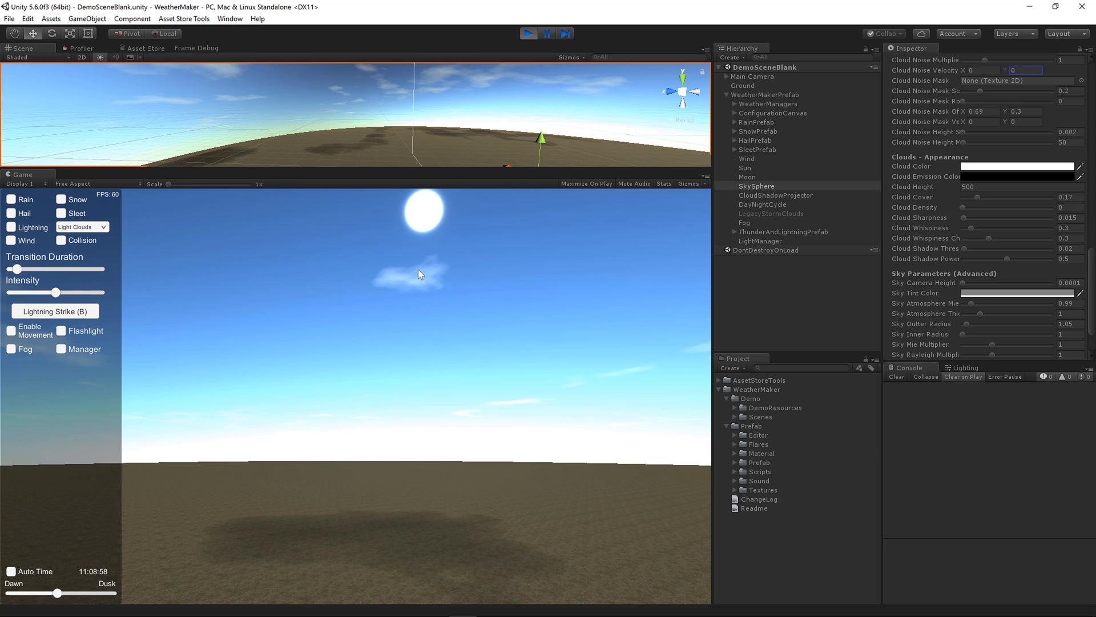
pyautogui.moveTo(453, 282)
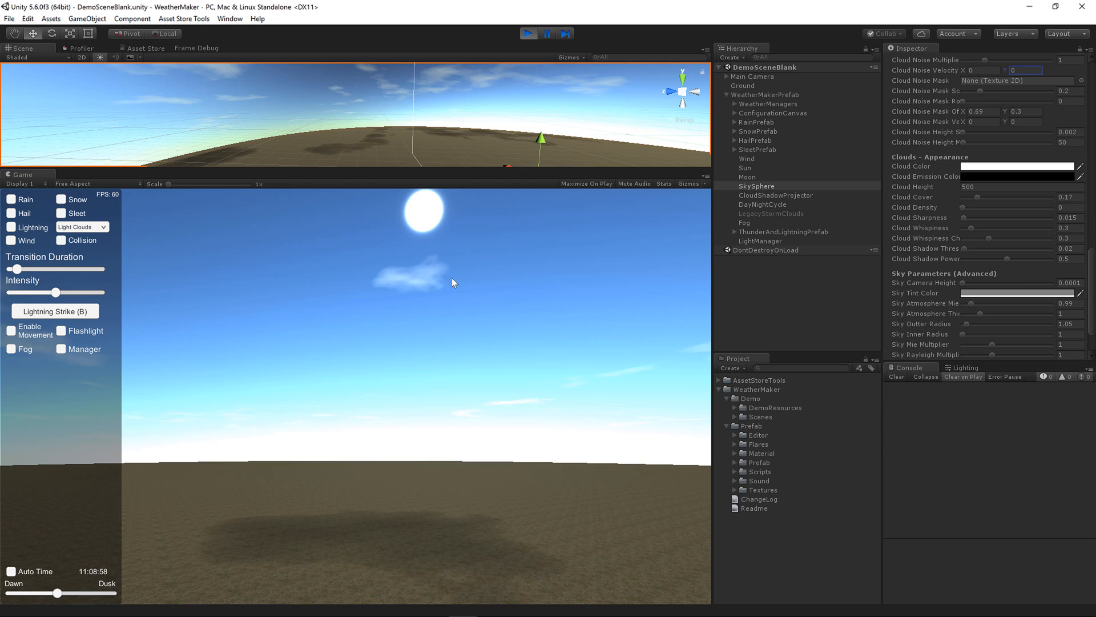
pyautogui.moveTo(970, 255)
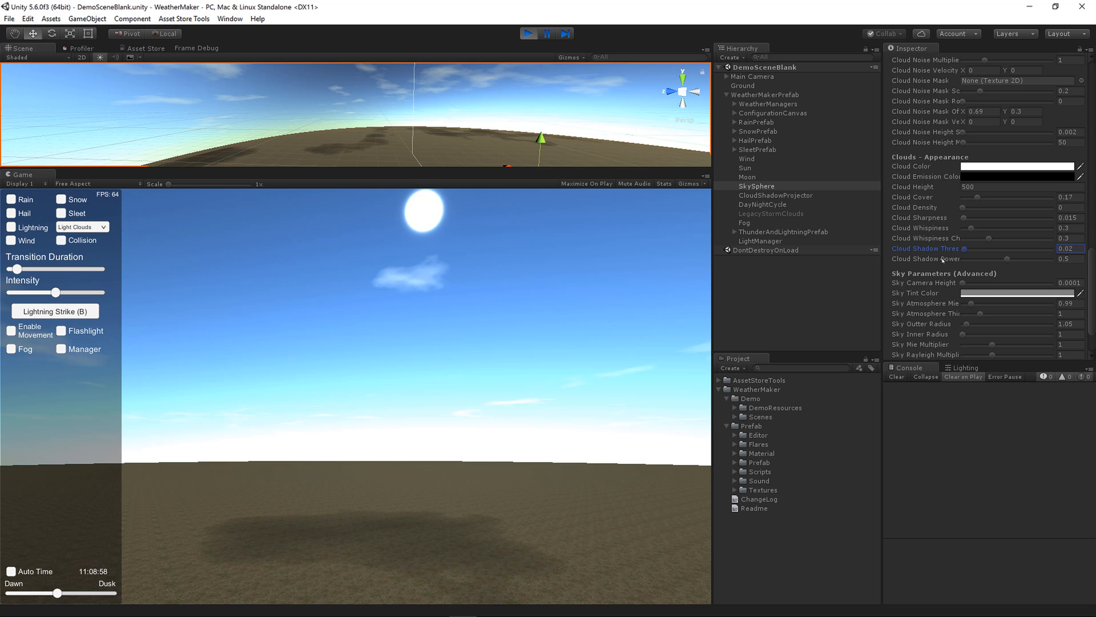
pyautogui.moveTo(1002, 264)
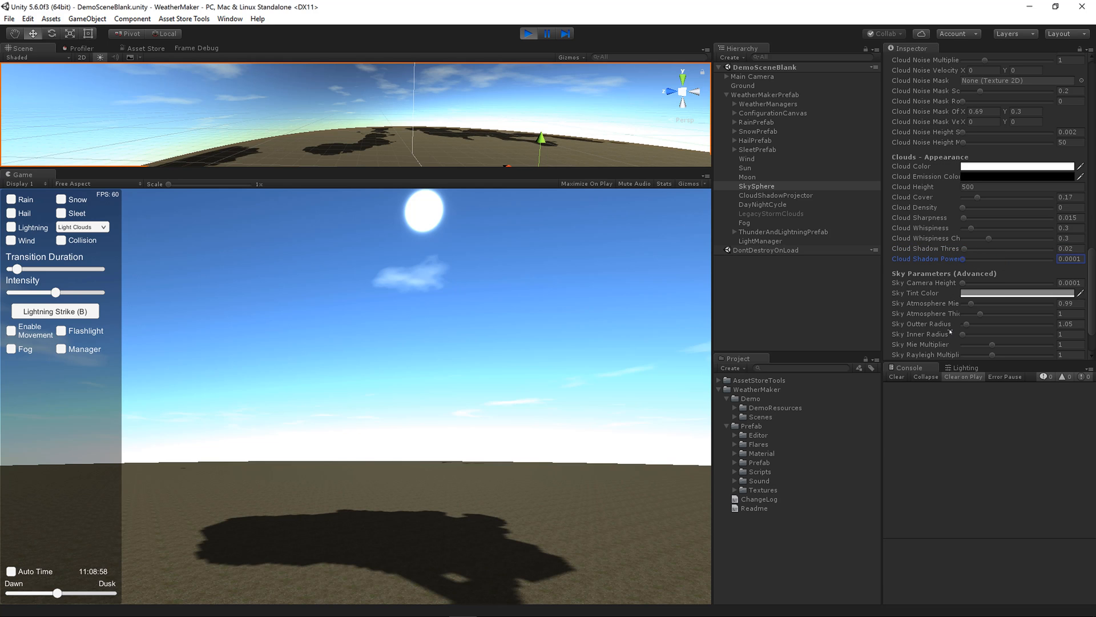
pyautogui.moveTo(947, 334)
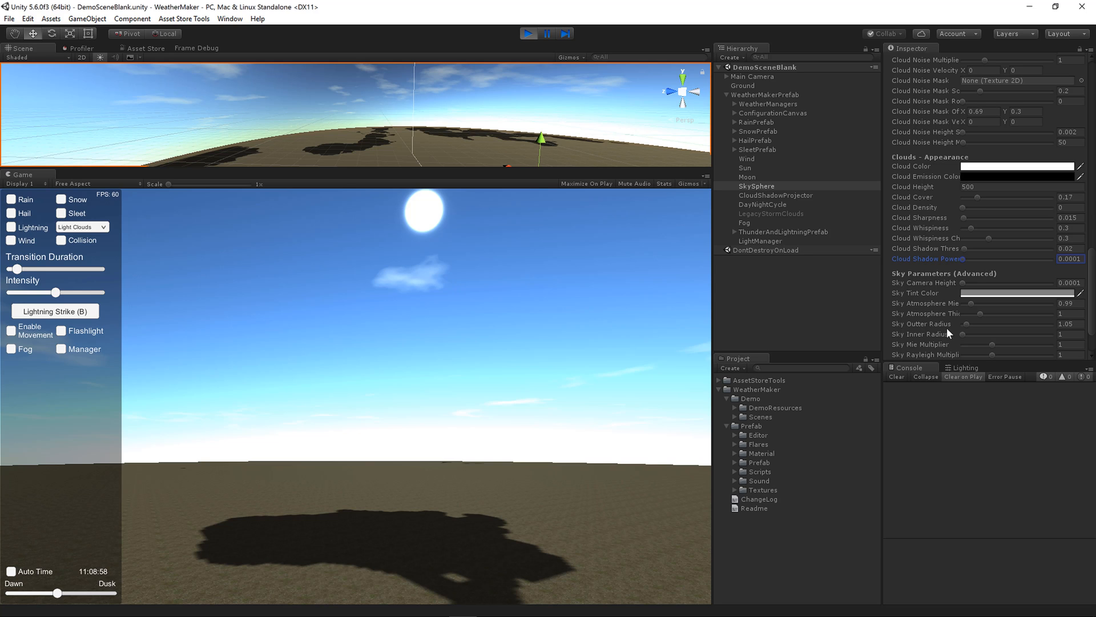
pyautogui.moveTo(930, 356)
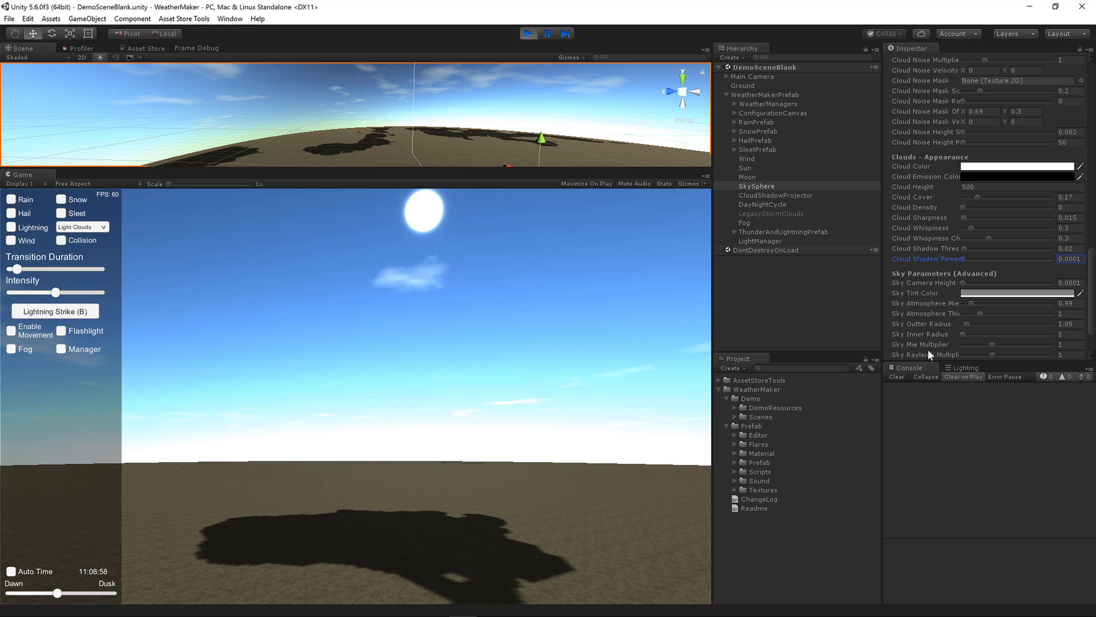
pyautogui.moveTo(967, 265)
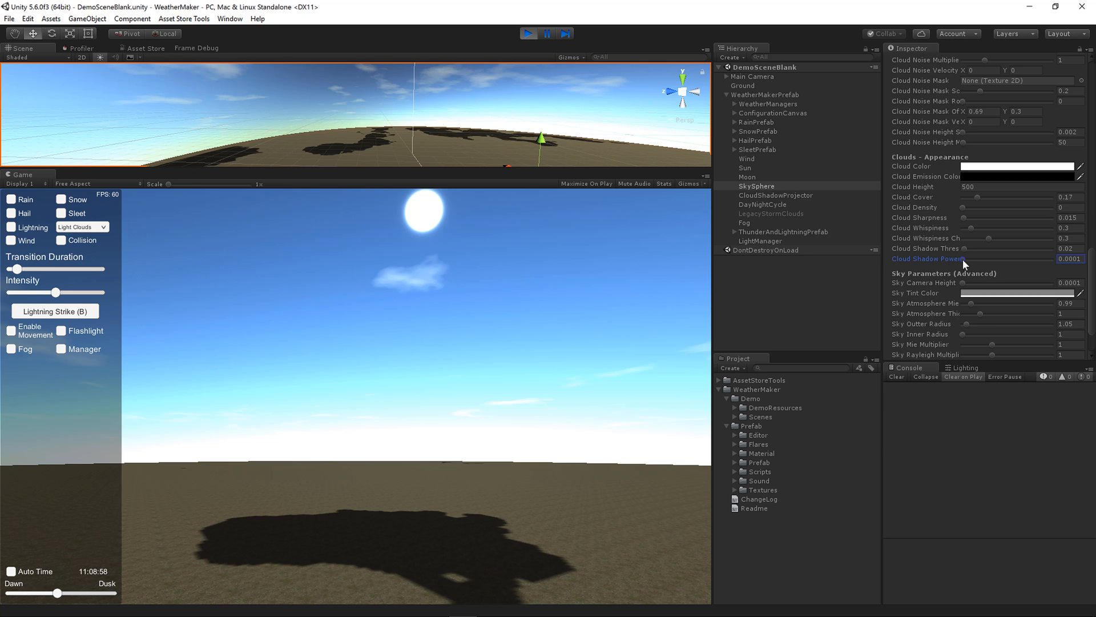
# Step: Raise Cloud Shadow Power from 0.0001 to 1, then lower it to about 0.364
pyautogui.moveTo(967, 258); pyautogui.dragTo(1029, 258)
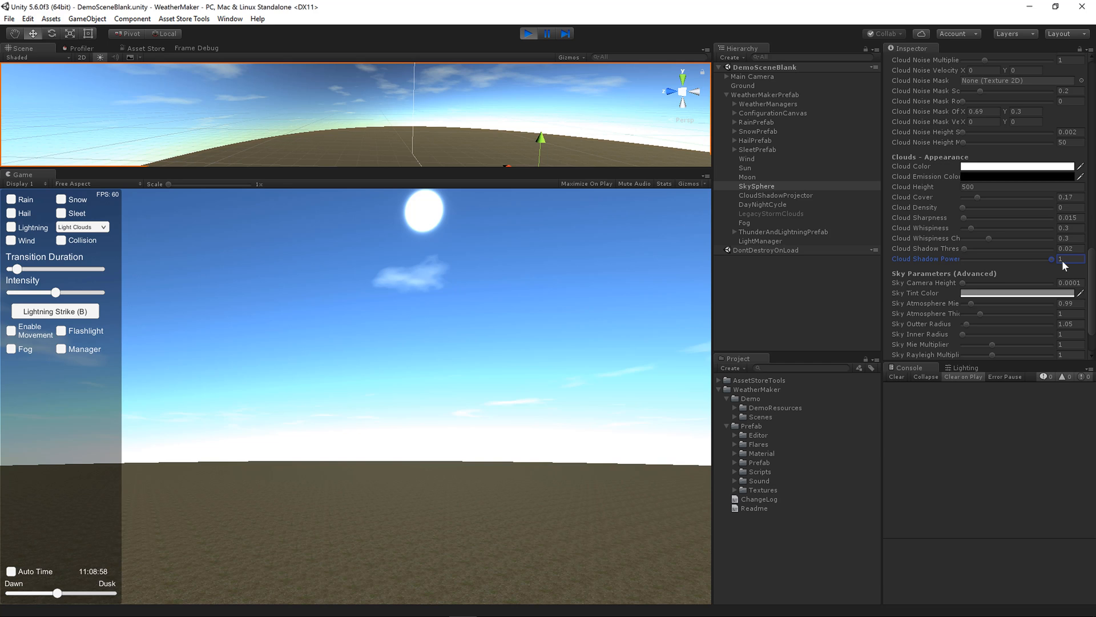
pyautogui.moveTo(1052, 258); pyautogui.dragTo(1044, 259)
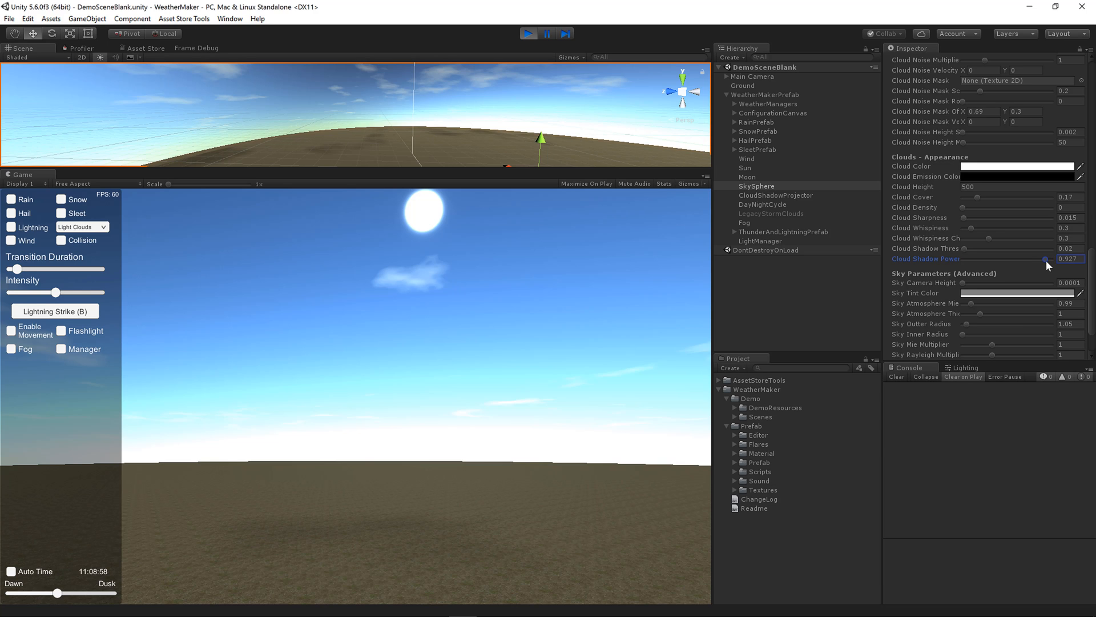
pyautogui.moveTo(1046, 259); pyautogui.dragTo(996, 259)
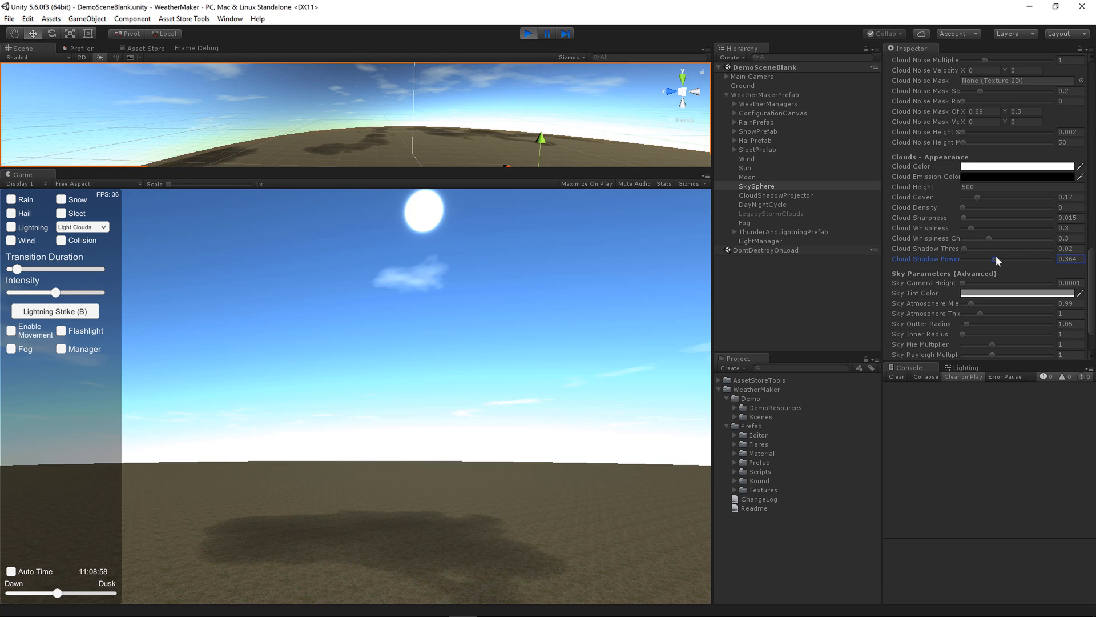
pyautogui.moveTo(997, 259); pyautogui.dragTo(988, 259)
pyautogui.write('0.5')
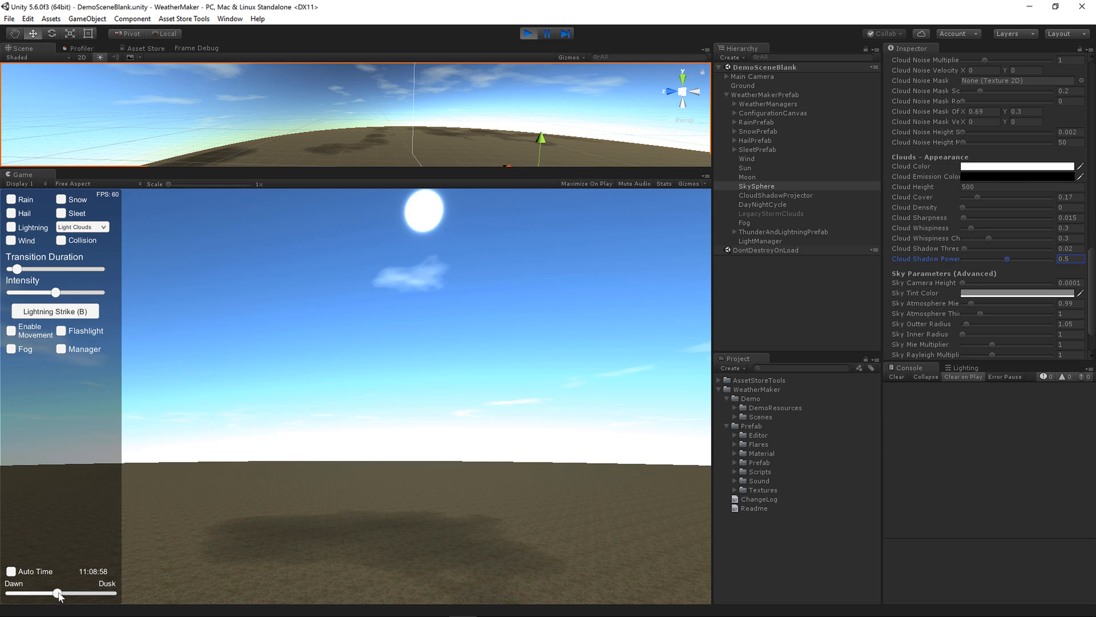
# Step: Sweep the Dawn–Dusk time slider through noon into afternoon, returning to about 10:52
pyautogui.moveTo(55, 592); pyautogui.dragTo(60, 592)
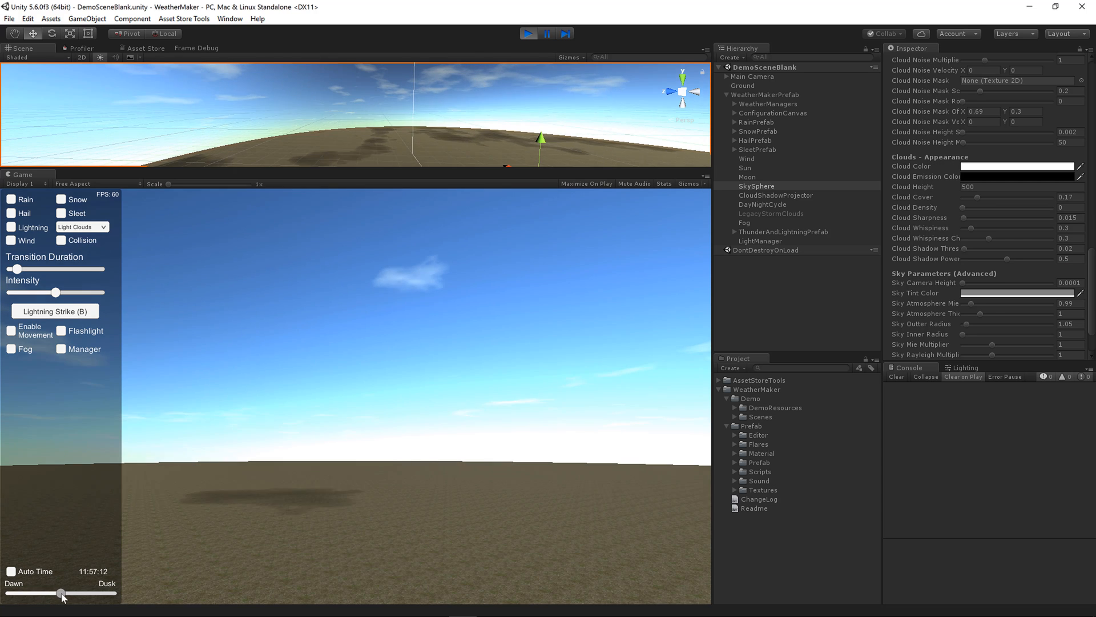
pyautogui.moveTo(60, 593); pyautogui.dragTo(69, 593)
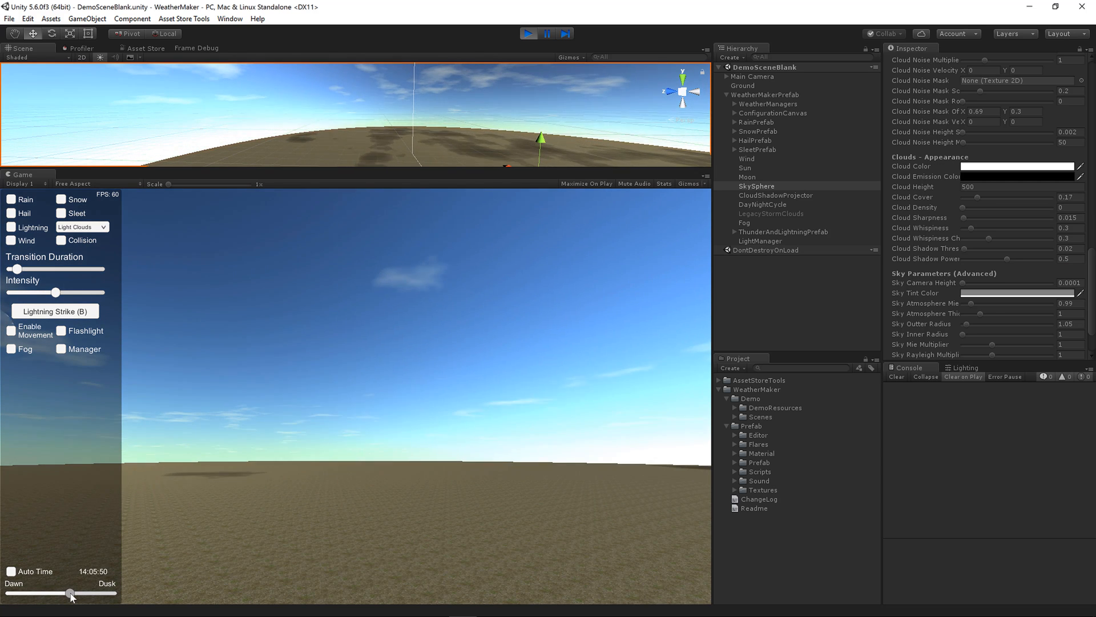
pyautogui.moveTo(70, 590); pyautogui.dragTo(68, 594)
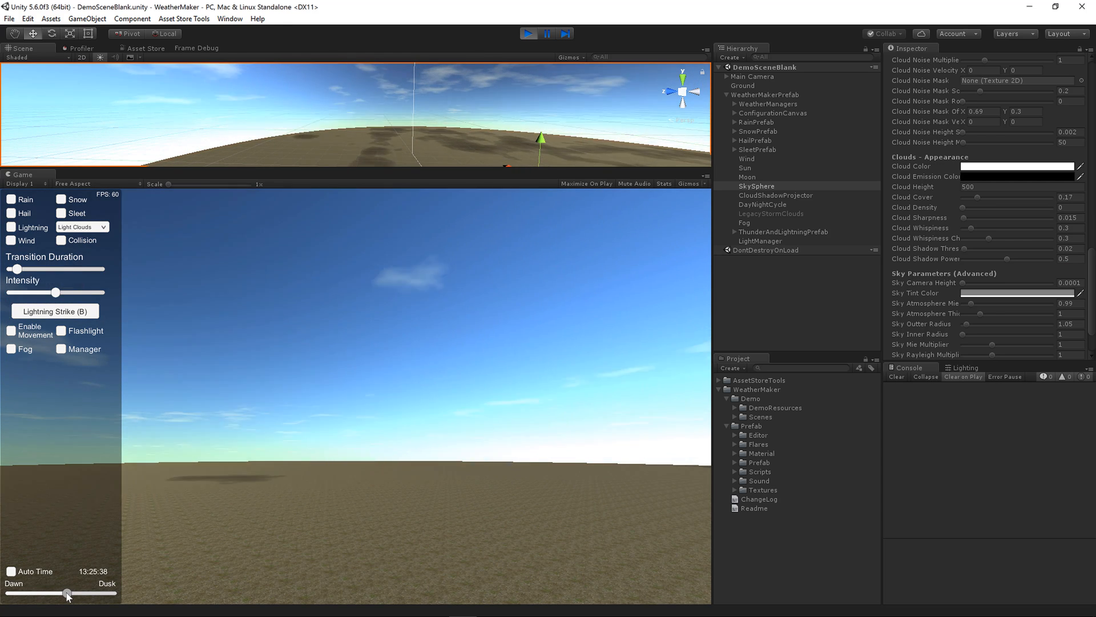
pyautogui.moveTo(66, 593); pyautogui.dragTo(56, 593)
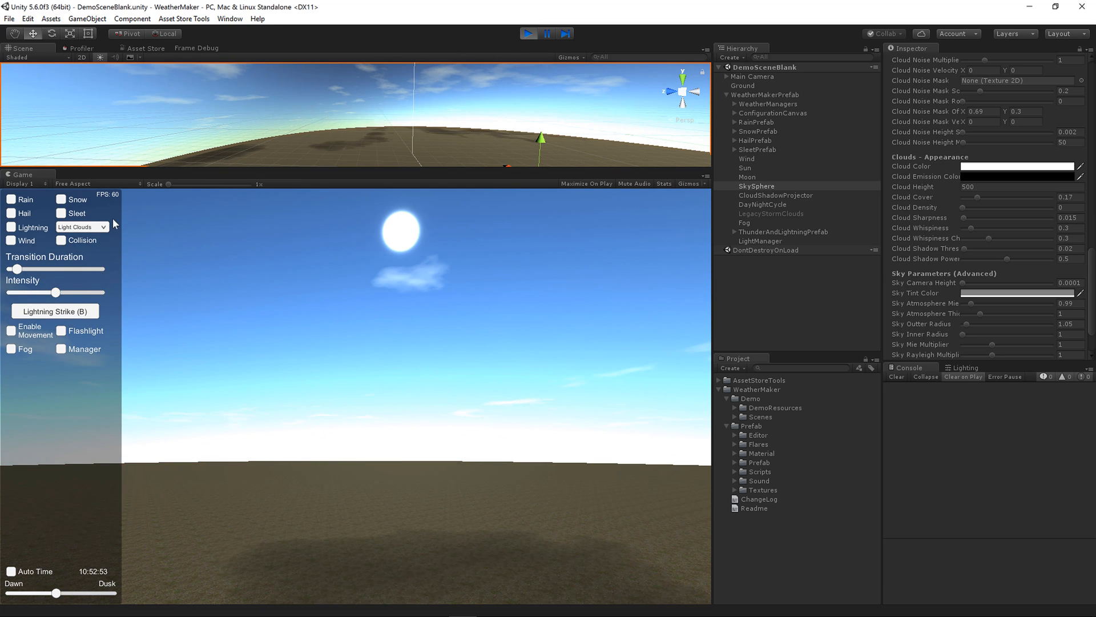
# Step: Choose Medium Clouds in the Game view's weather panel dropdown
pyautogui.click(81, 226)
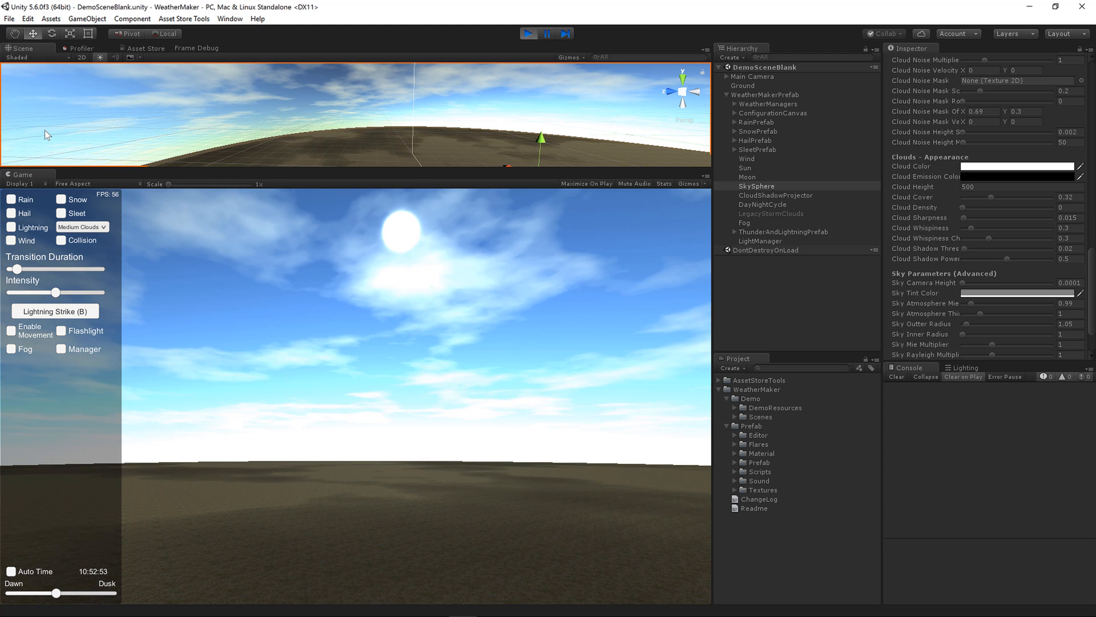
pyautogui.moveTo(616, 134)
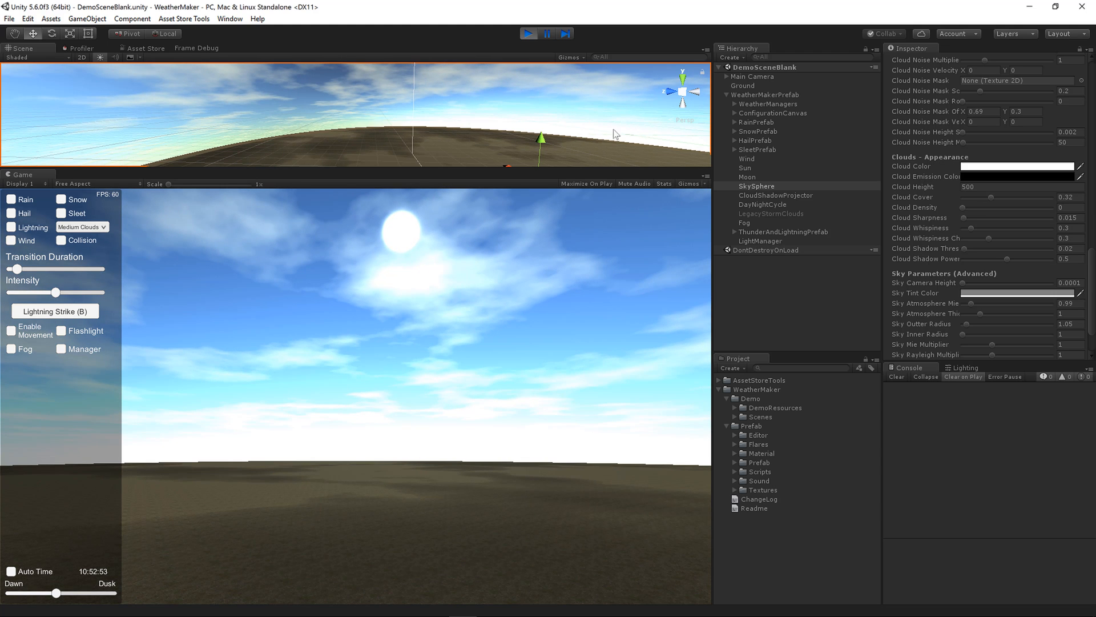
# Step: Select CloudShadowProjector in the Hierarchy to view its orthographic projector settings
pyautogui.click(777, 196)
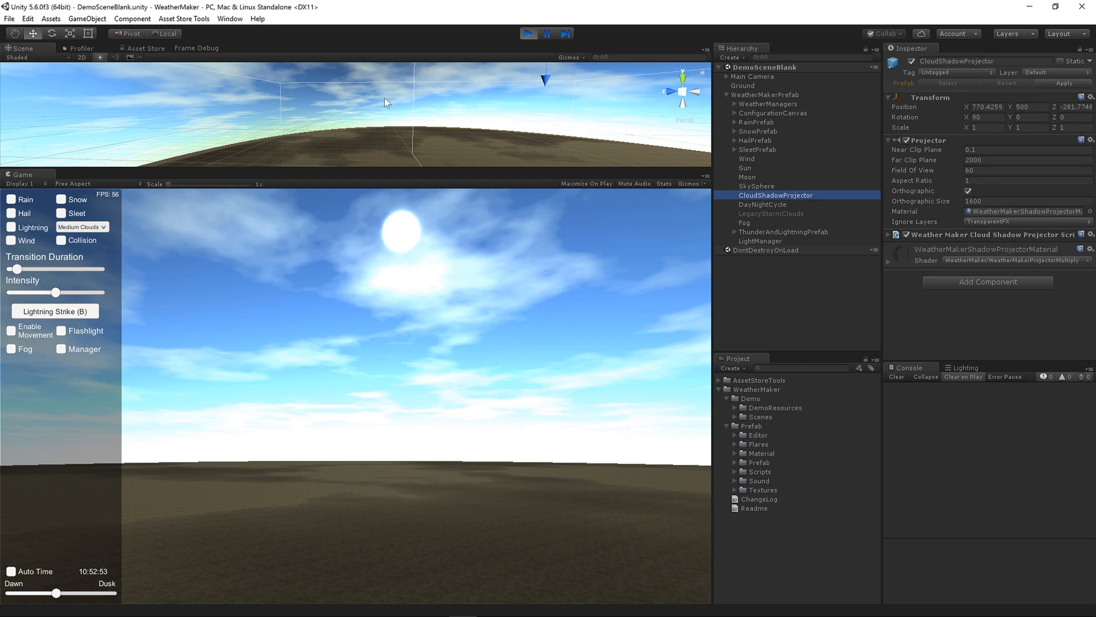
pyautogui.moveTo(869, 222)
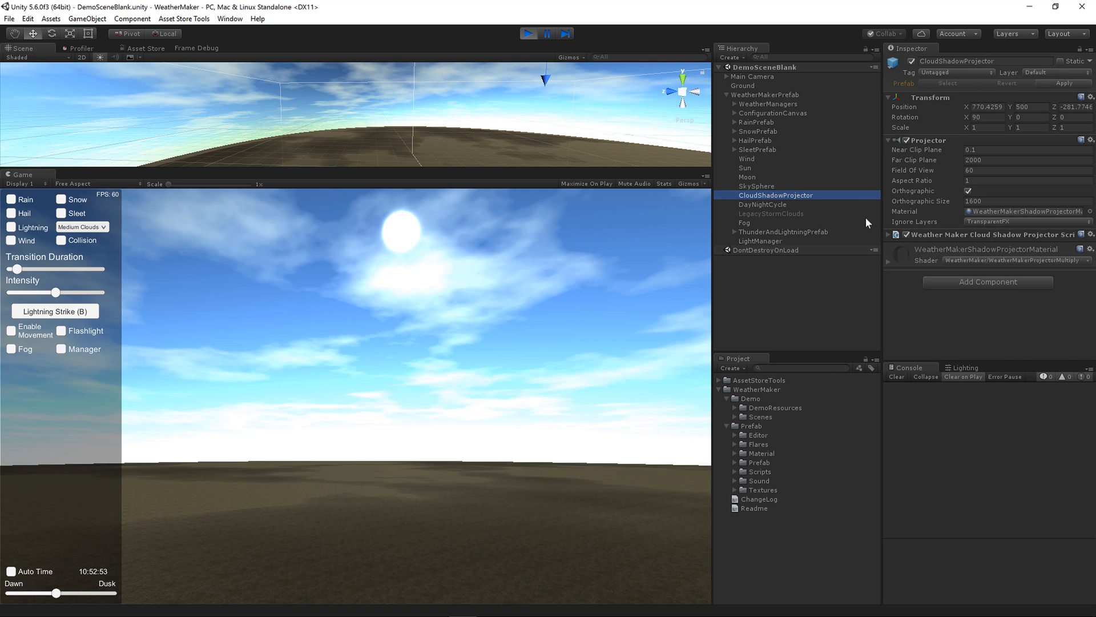
pyautogui.moveTo(960, 151)
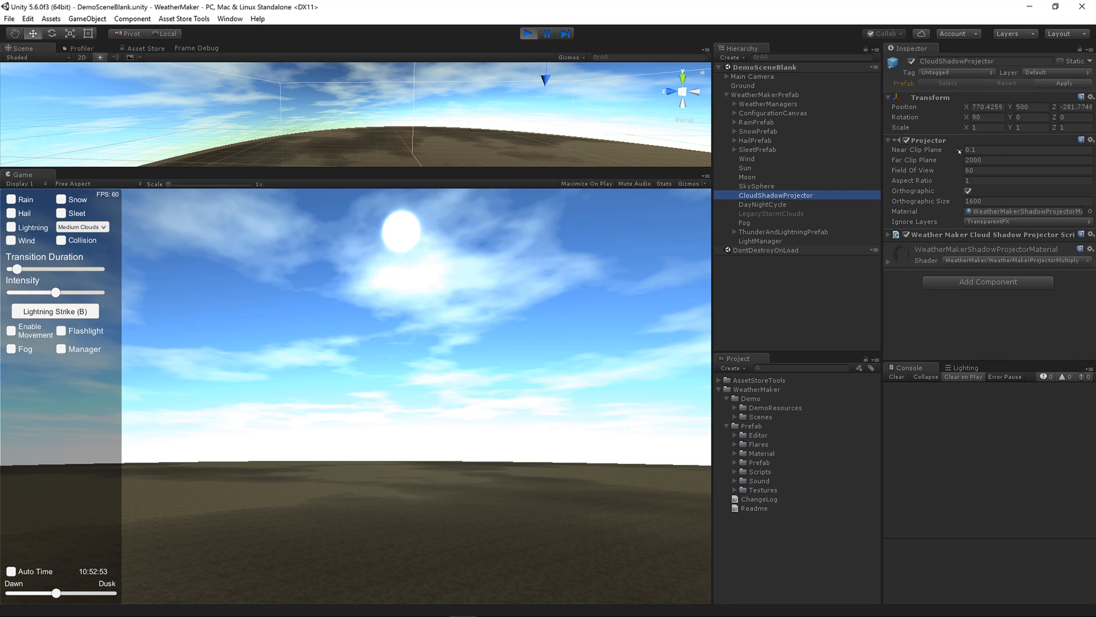
pyautogui.moveTo(950, 225)
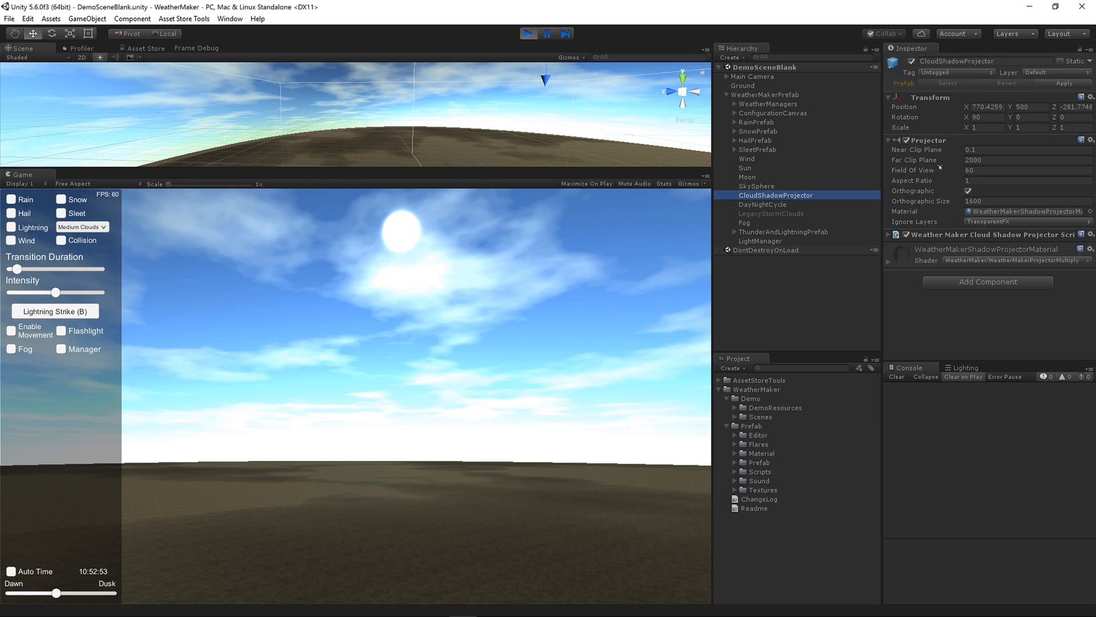
pyautogui.moveTo(861, 237)
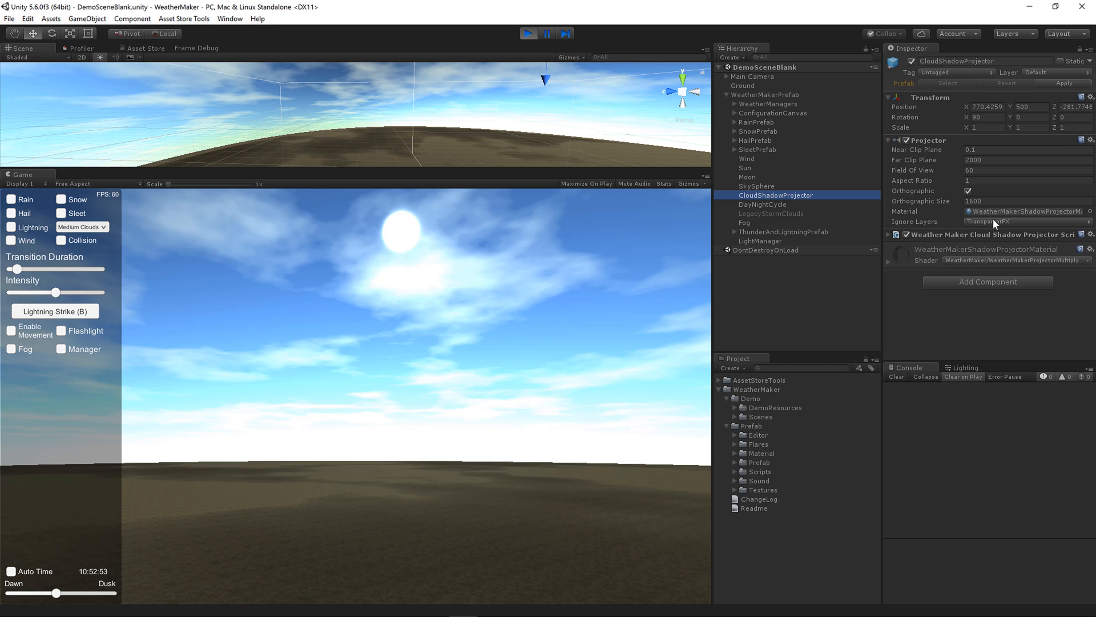
pyautogui.moveTo(1006, 228)
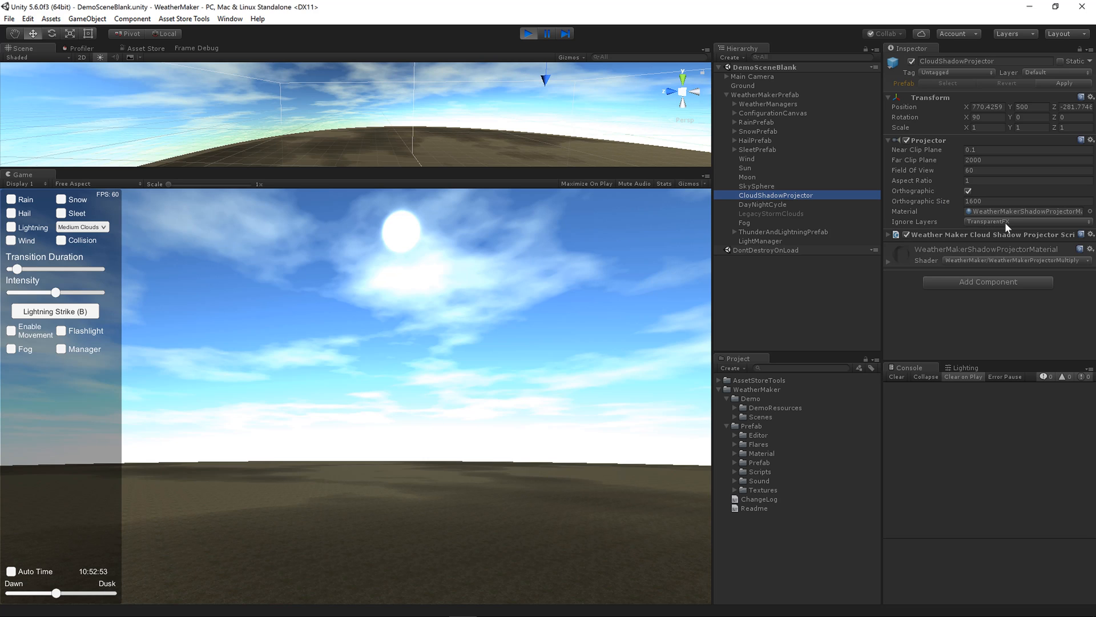
# Step: Select Moon in the Hierarchy to view its directional light and moon material
pyautogui.click(748, 177)
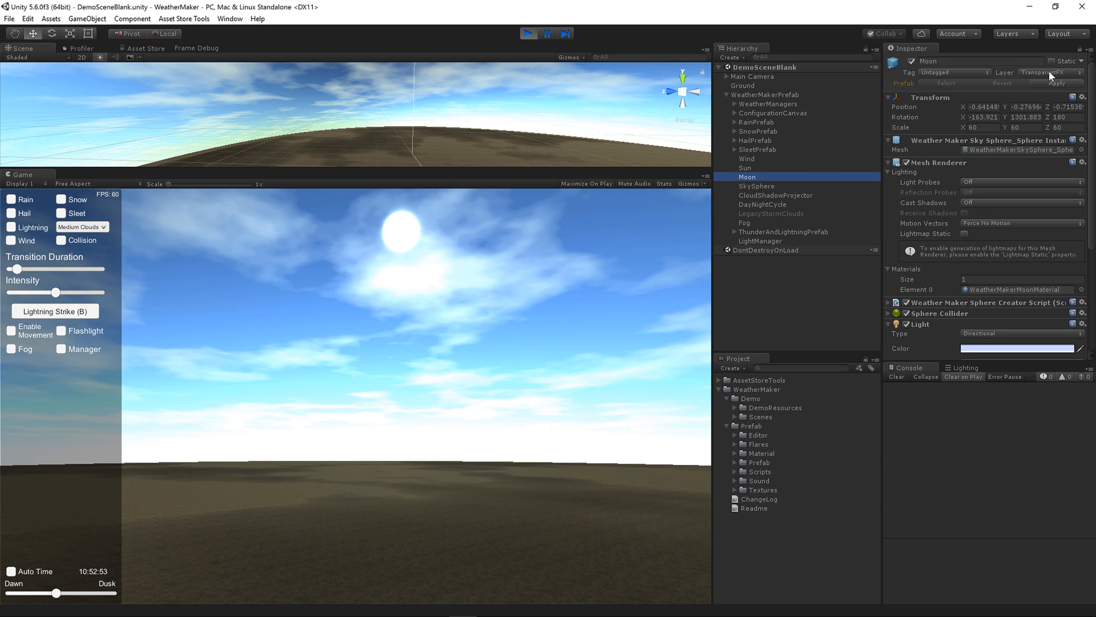
pyautogui.moveTo(289, 348)
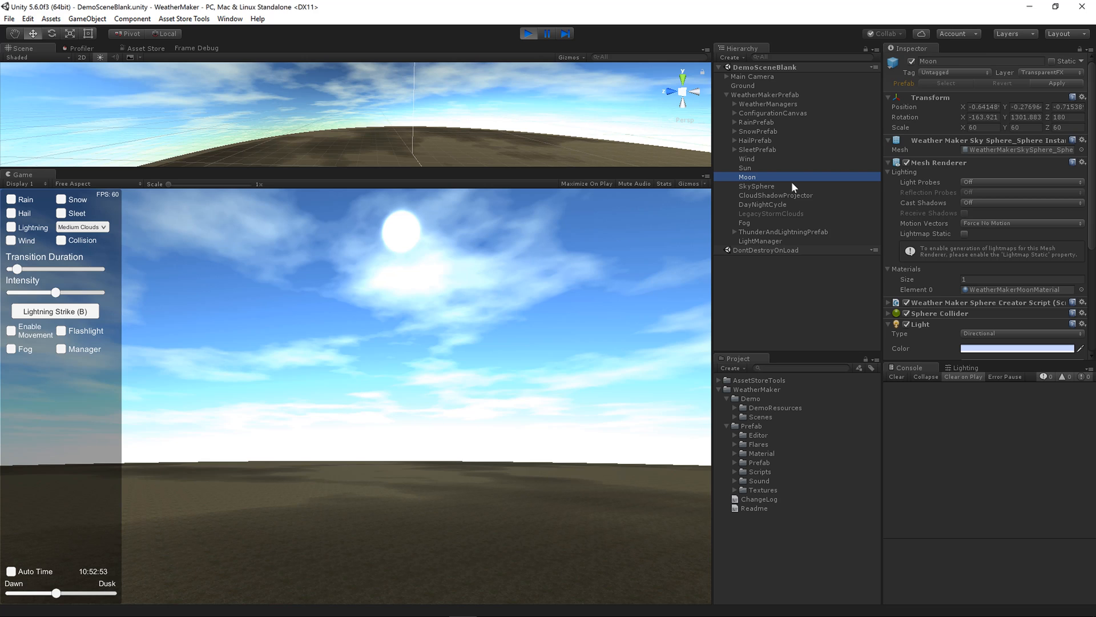
pyautogui.moveTo(1015, 82)
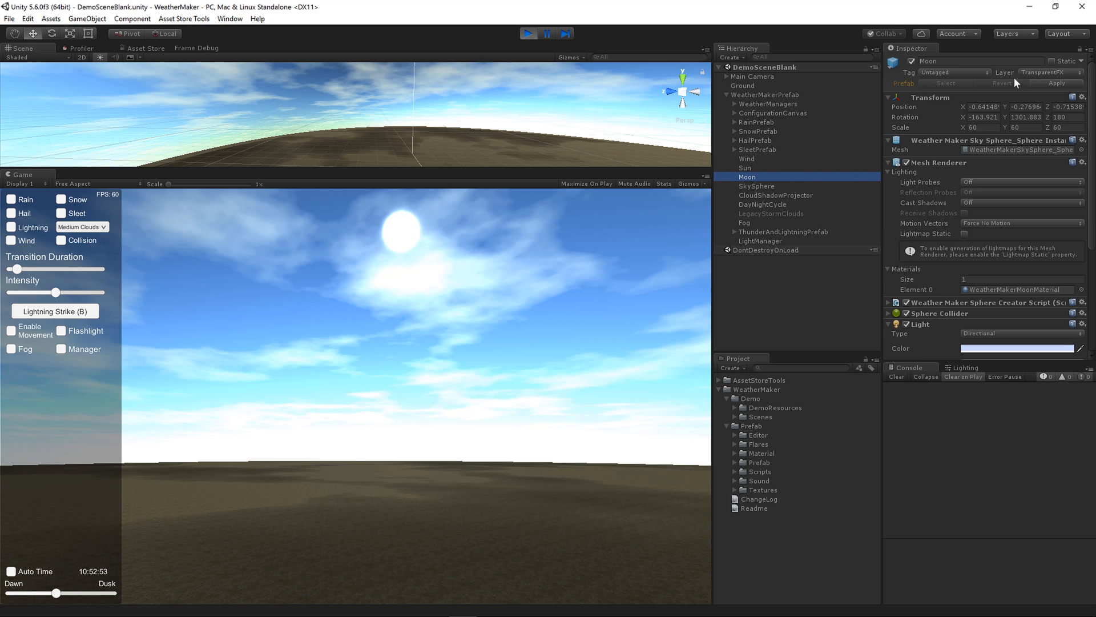
pyautogui.moveTo(1039, 83)
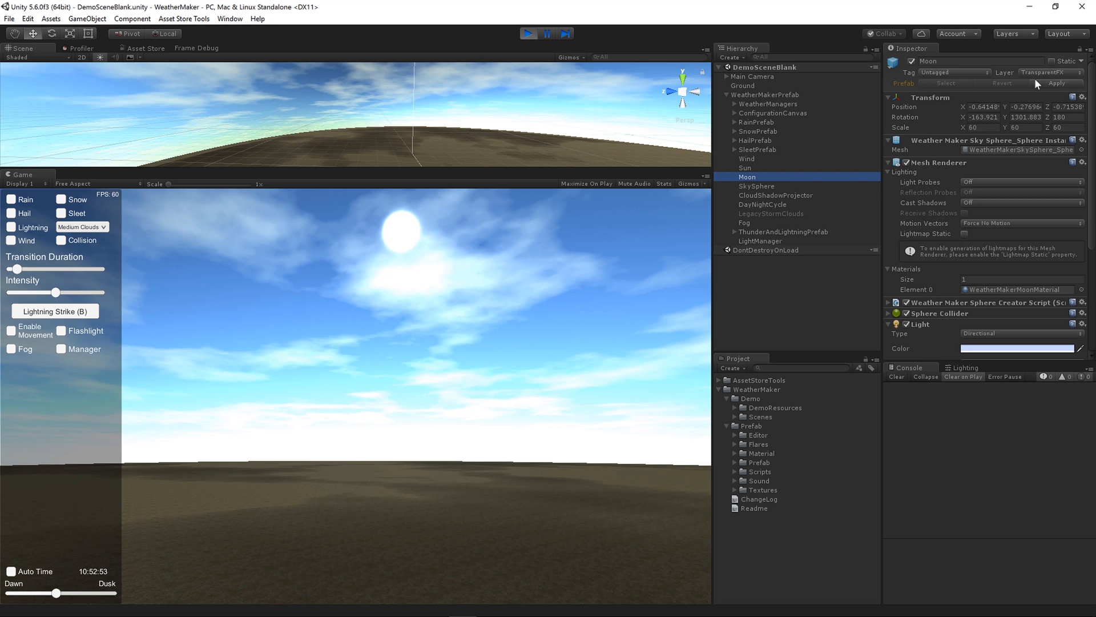
pyautogui.moveTo(614, 368)
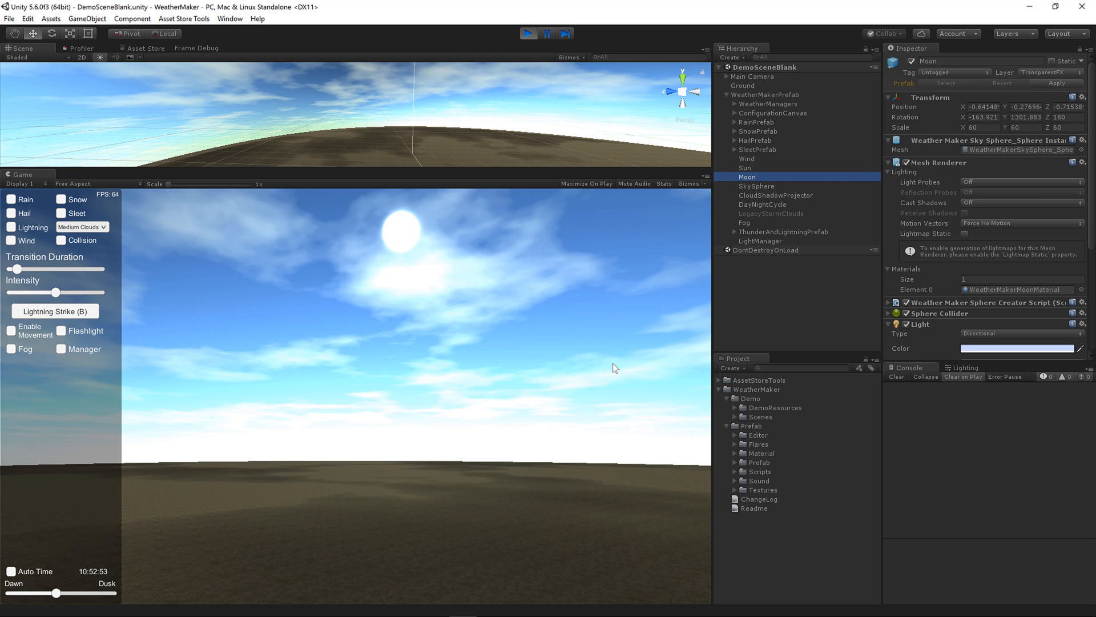
pyautogui.moveTo(371, 427)
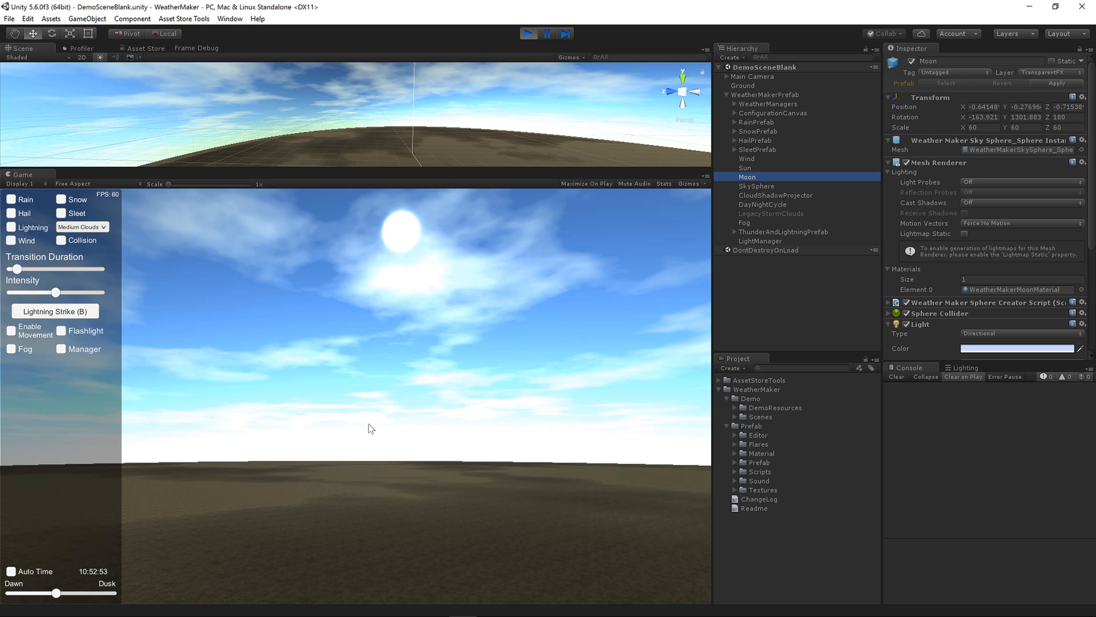
pyautogui.moveTo(265, 471)
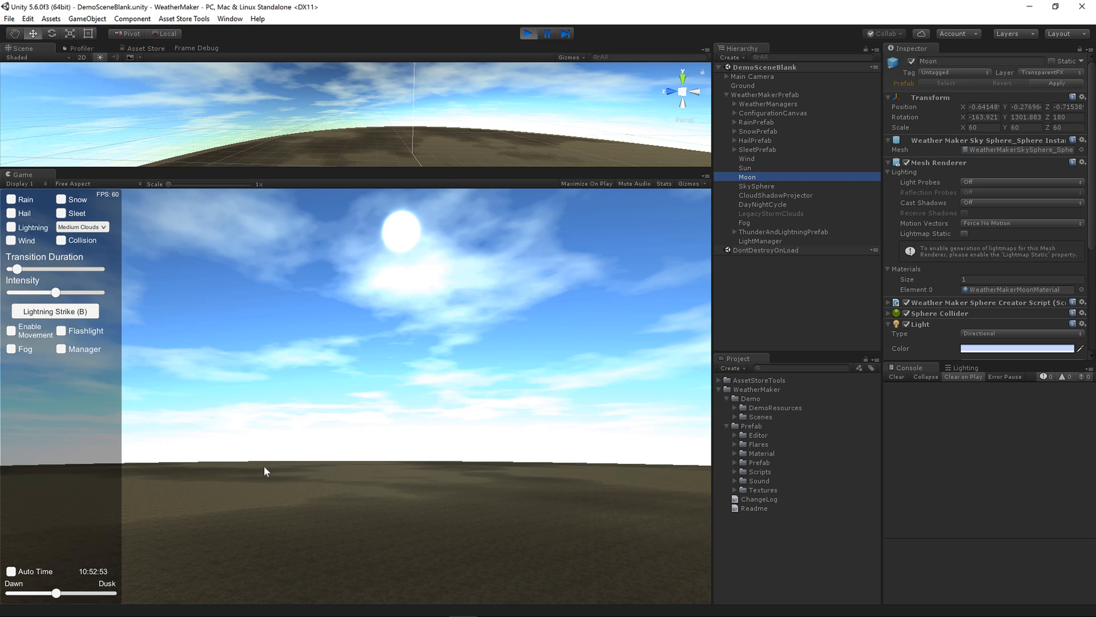